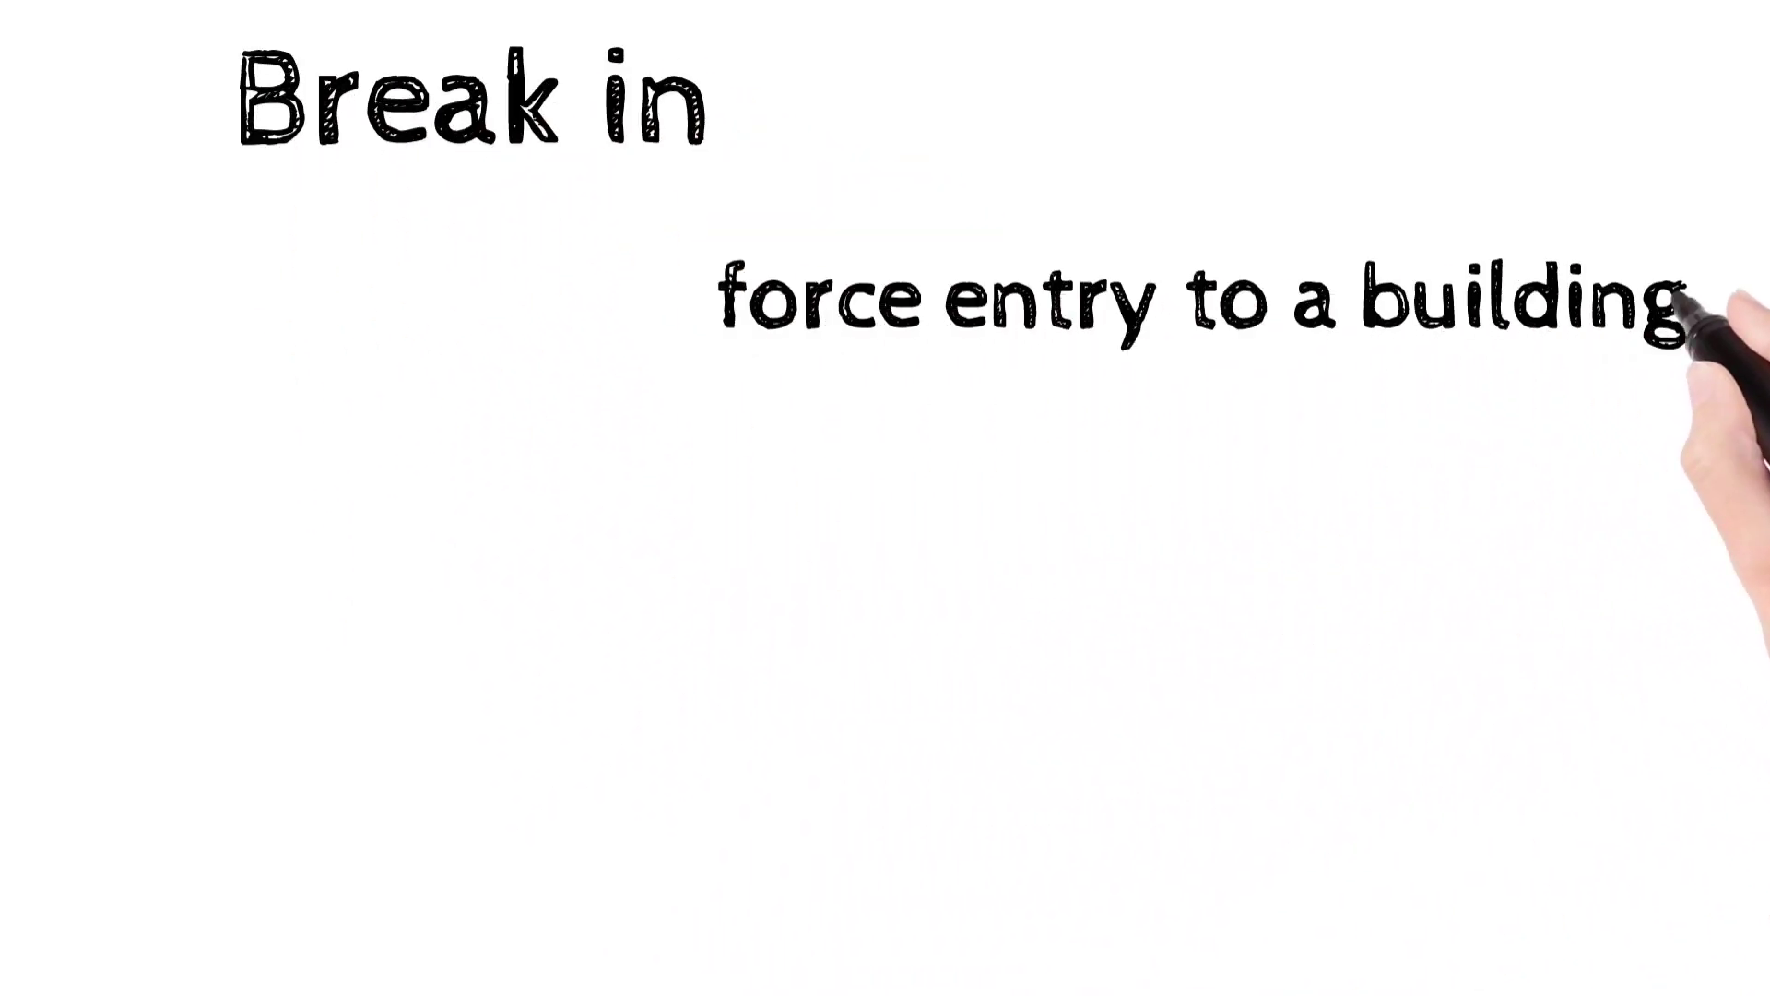
pyautogui.write('somebody break in and stole my wat')
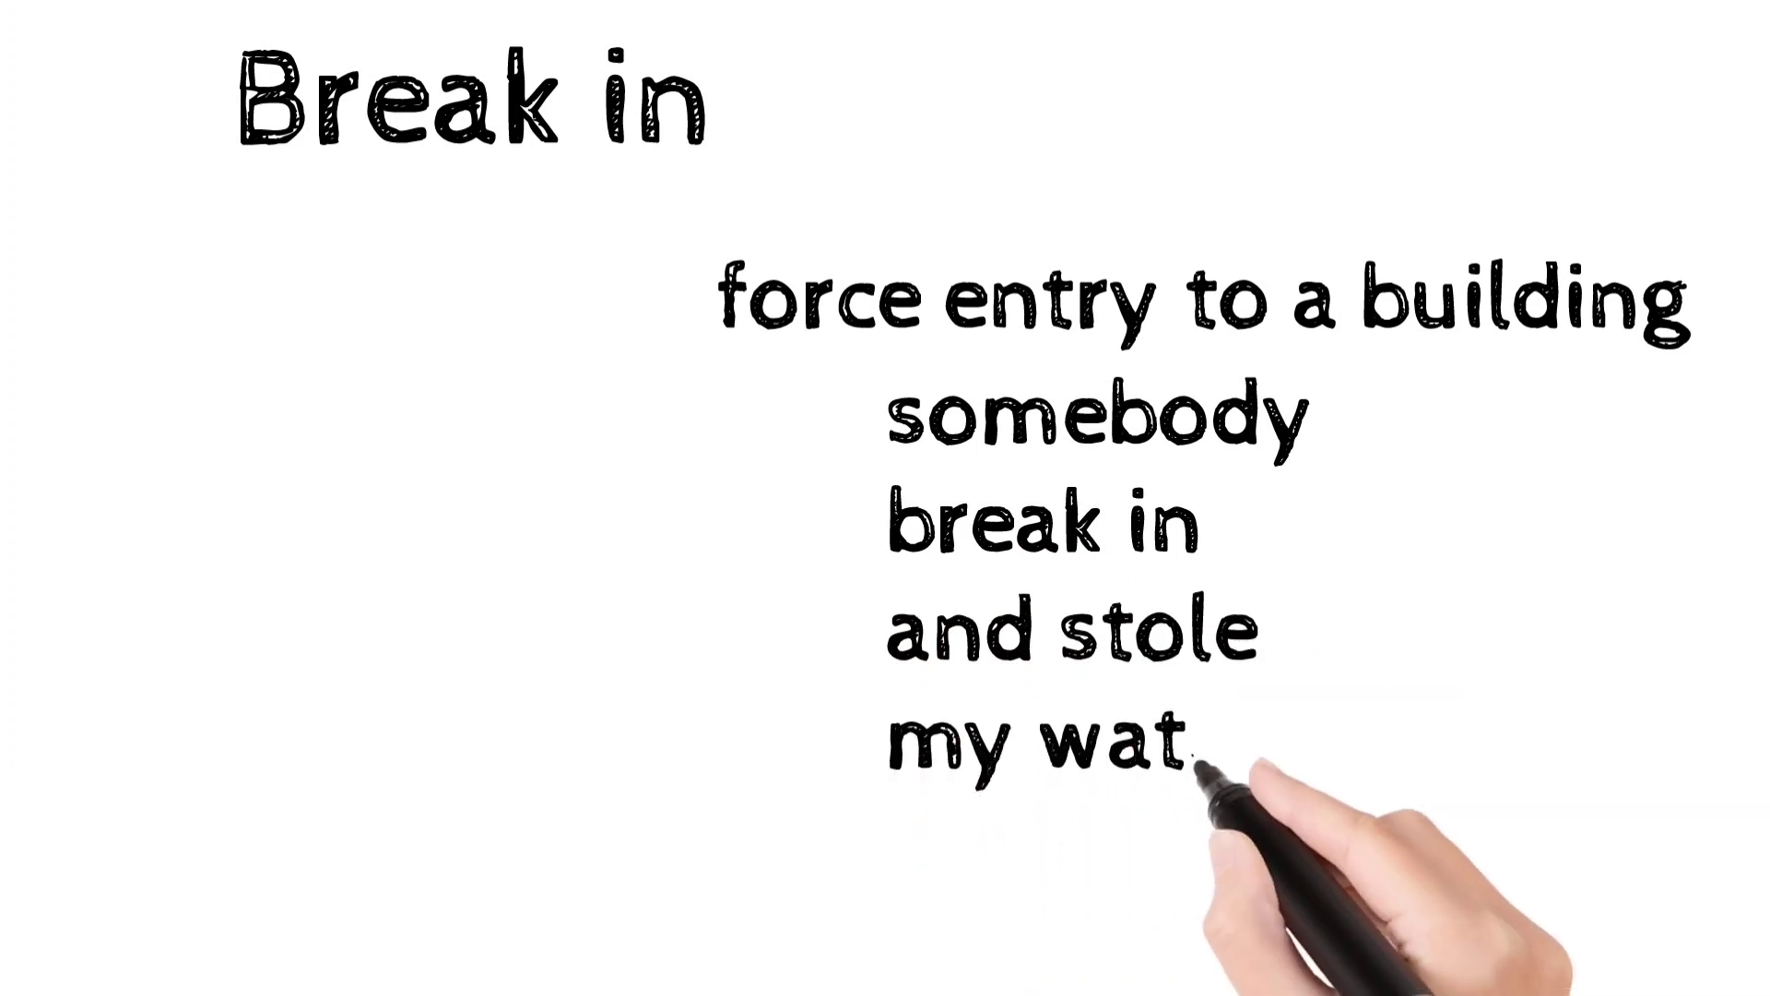